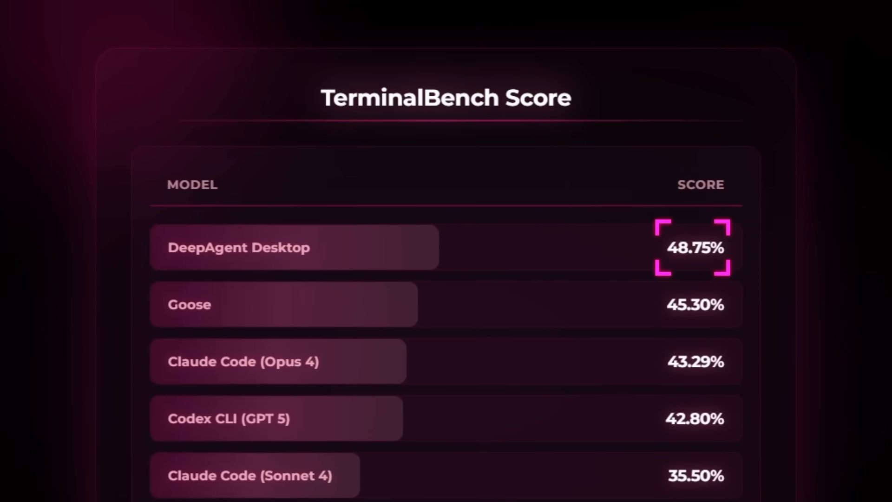
# Sign in with the Abacus AI account and follow the CLI agent's file listing and todo list.
pyautogui.scroll(-3)
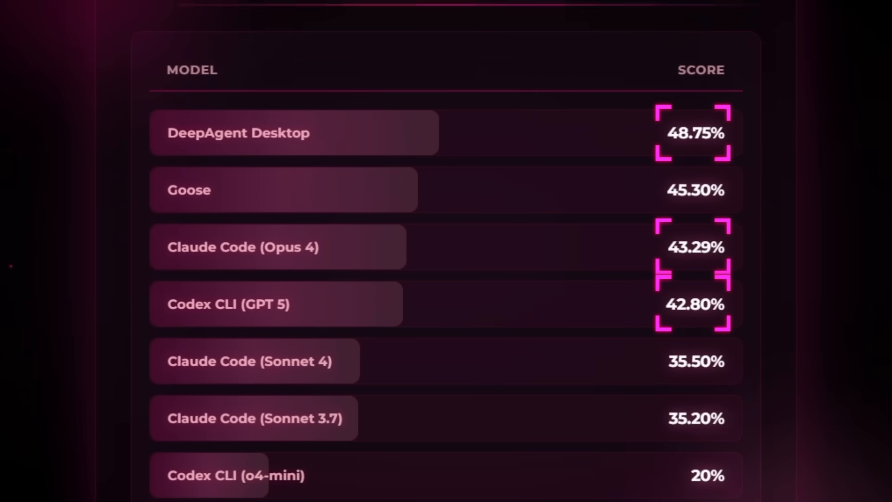
pyautogui.scroll(-3)
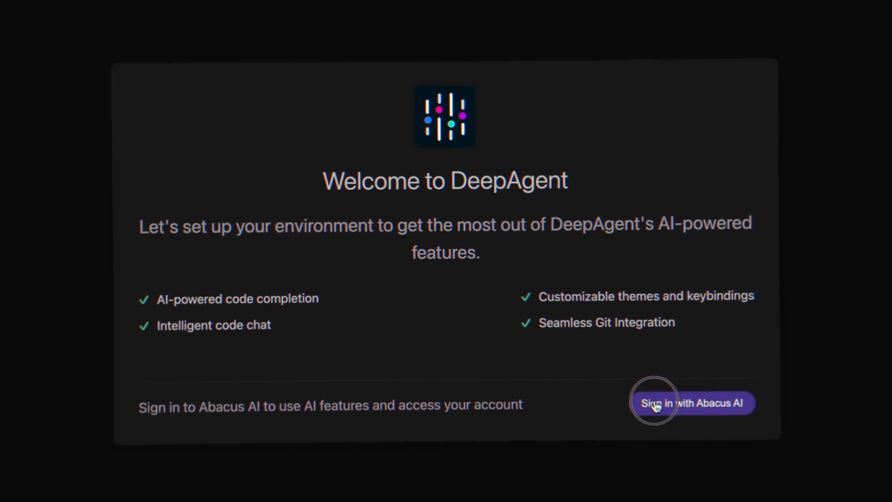
pyautogui.click(692, 403)
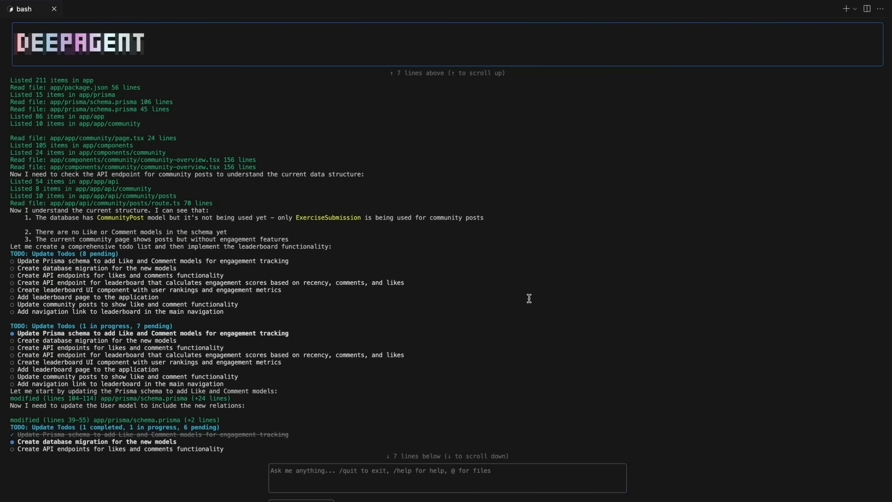
pyautogui.scroll(-3)
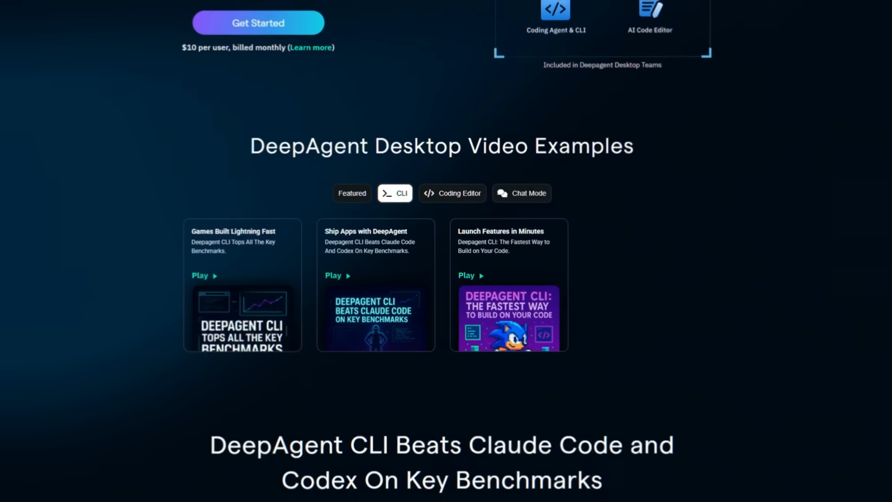
# Submit the leaderboard request ranking posts by recency, comments and likes using Sonnet 4.
pyautogui.scroll(-3)
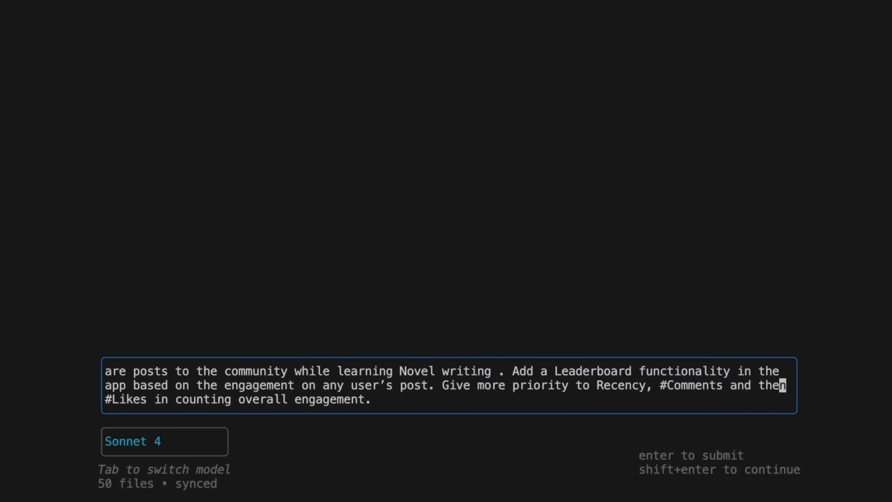
pyautogui.press('enter')
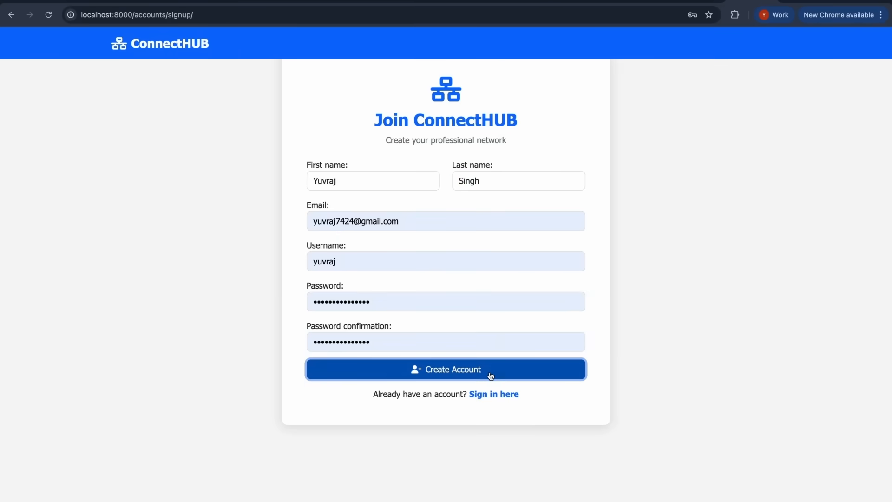
# Create the ConnectHUB account from the filled signup form and reach the 'Share an update' box.
pyautogui.click(445, 369)
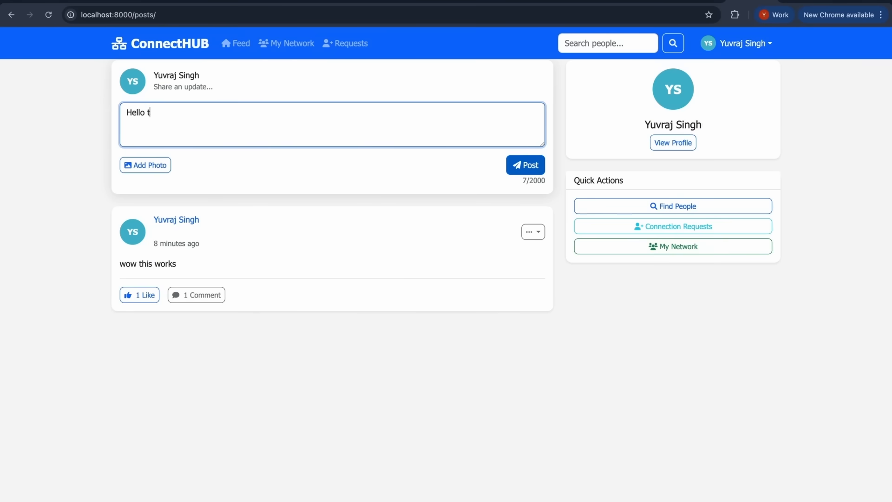
pyautogui.click(524, 165)
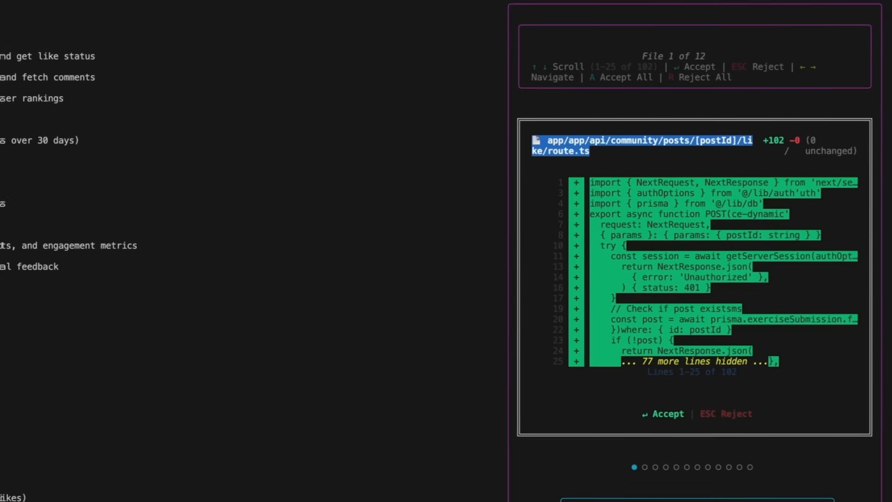
# Accept the like/route.ts diff and view the Writer's Corner app at localhost:3000/topics.
pyautogui.press('A')
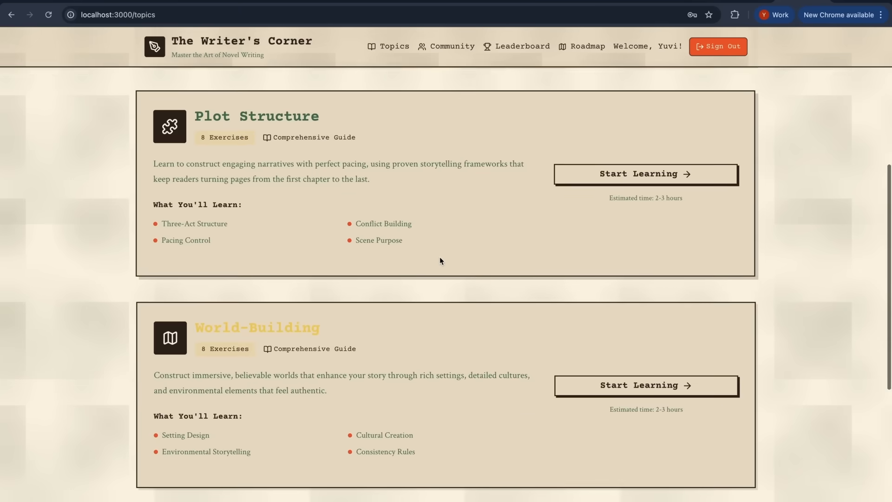
pyautogui.click(521, 46)
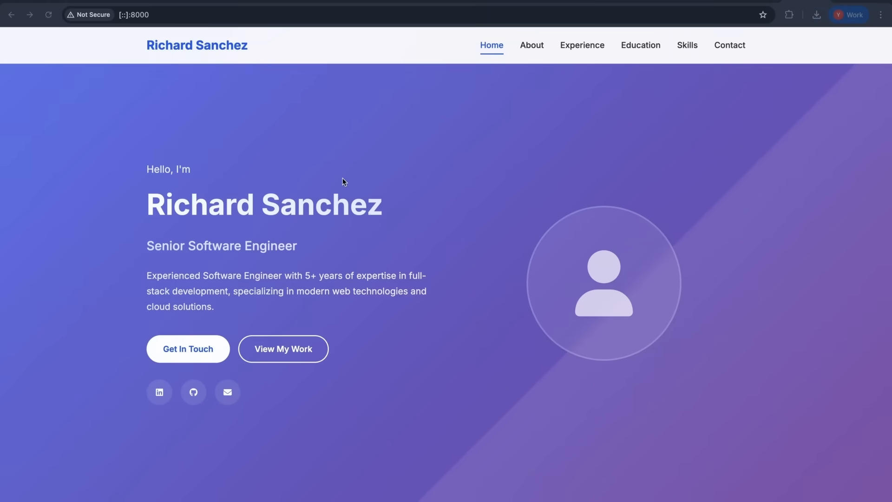
# Scroll the Richard Sanchez portfolio past About, jump to Experience, and continue to Education.
pyautogui.scroll(-3)
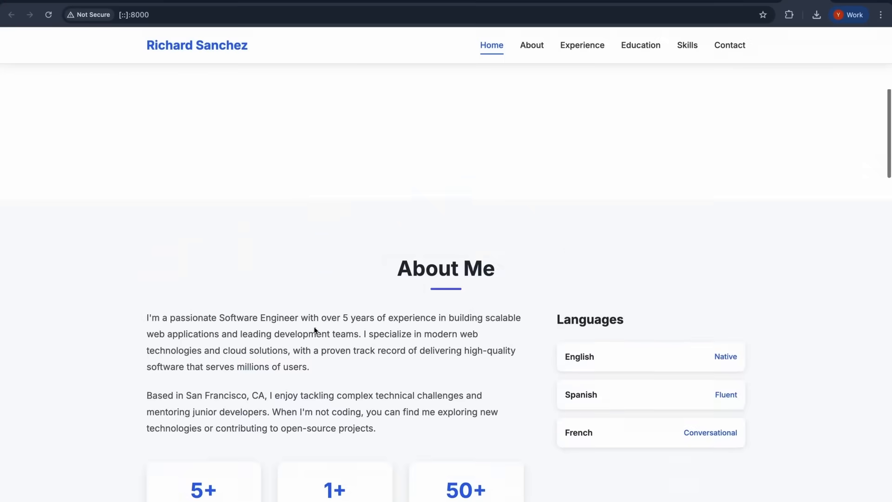
pyautogui.click(582, 45)
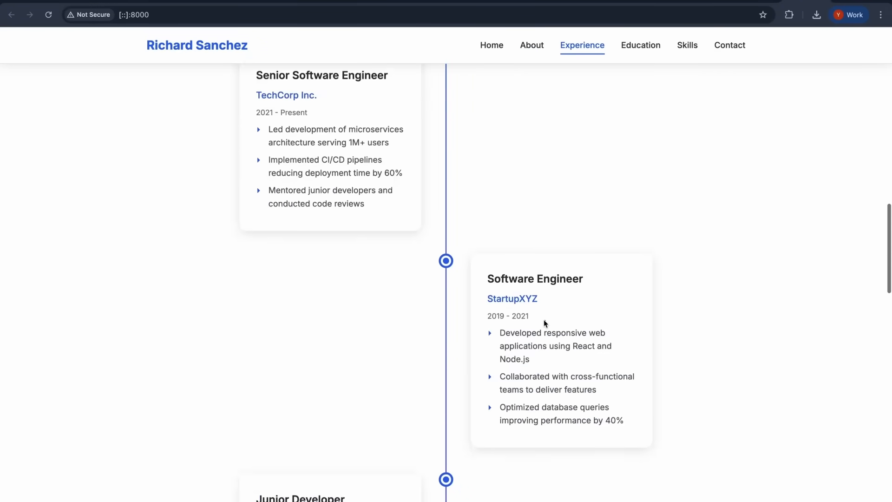
pyautogui.scroll(-3)
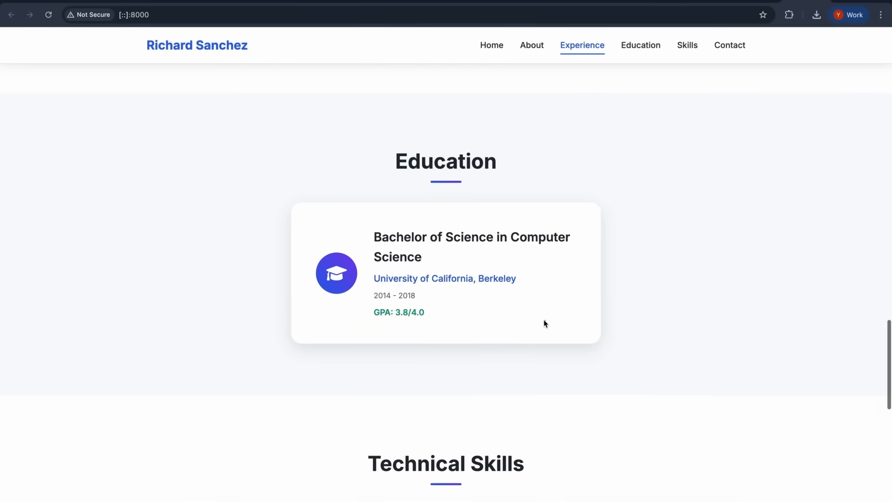
pyautogui.click(686, 45)
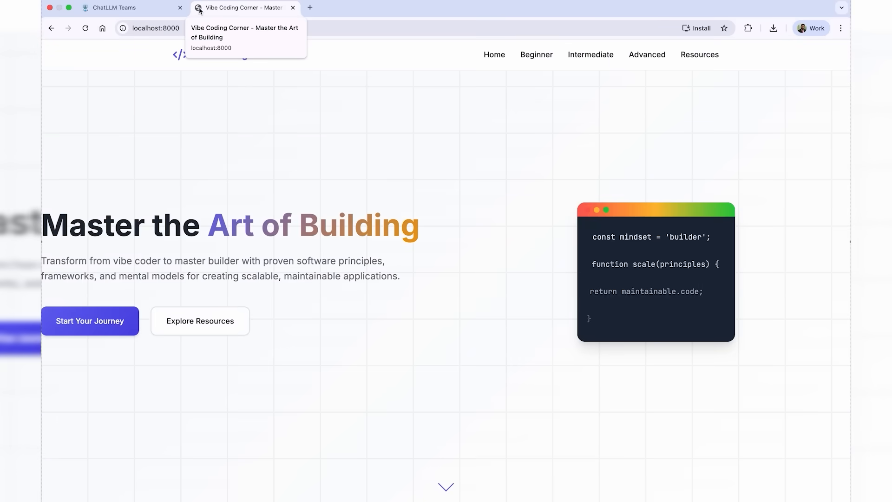
pyautogui.moveTo(285, 160)
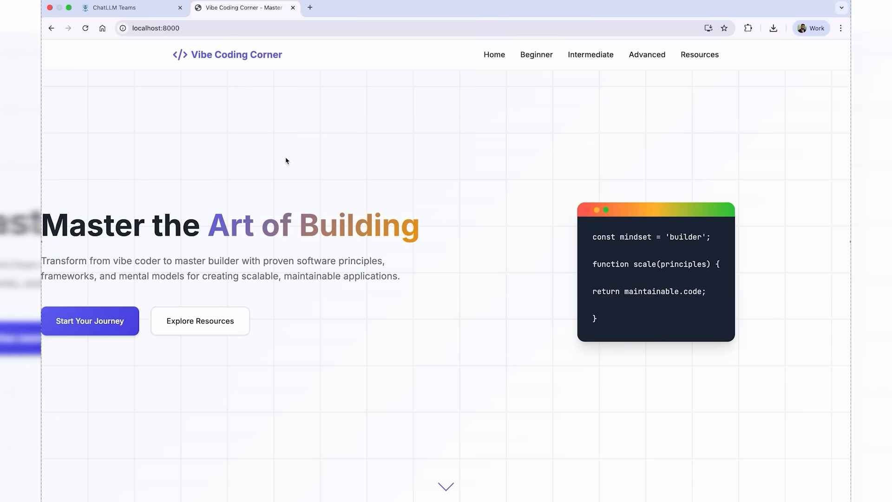
# Scroll Vibe Coding Corner at localhost:8000 to the Beginner and Intermediate Learning Journey cards.
pyautogui.scroll(-3)
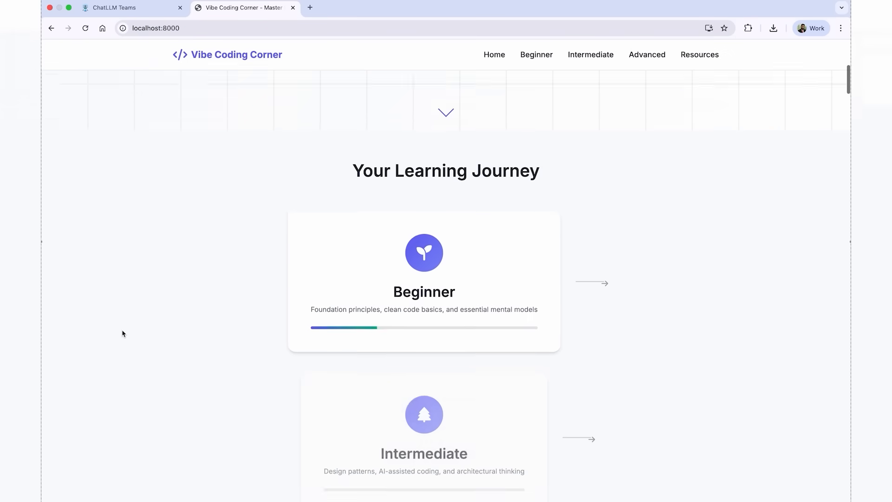
pyautogui.scroll(-3)
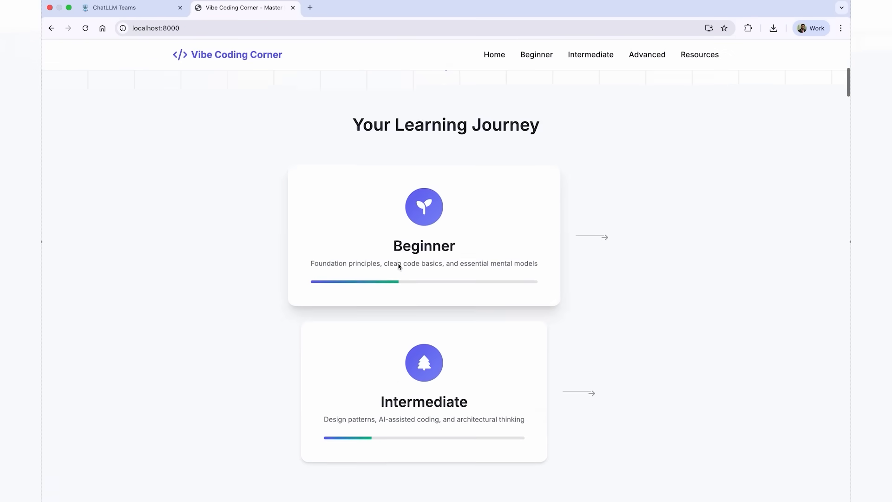
pyautogui.scroll(-3)
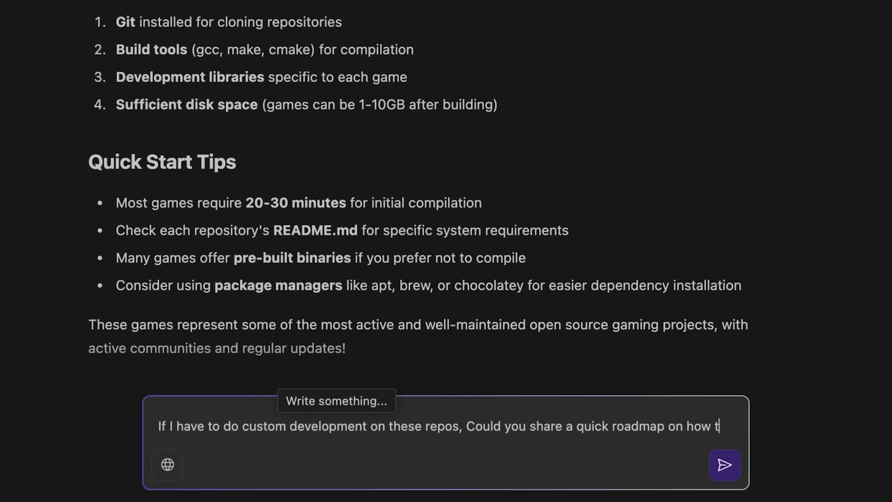
# Send the custom-development roadmap question, then paste the influencer playbook prompt into a new chat.
pyautogui.click(724, 464)
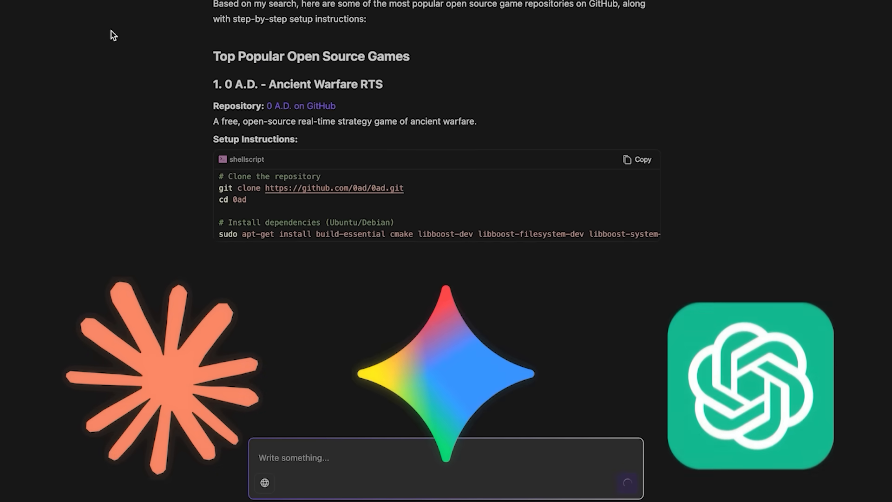
pyautogui.click(371, 10)
pyautogui.write('can you')
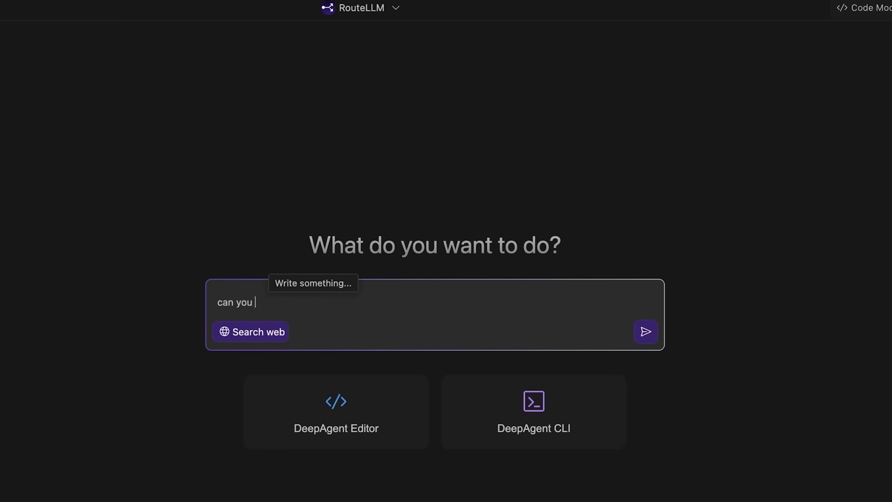
pyautogui.click(646, 331)
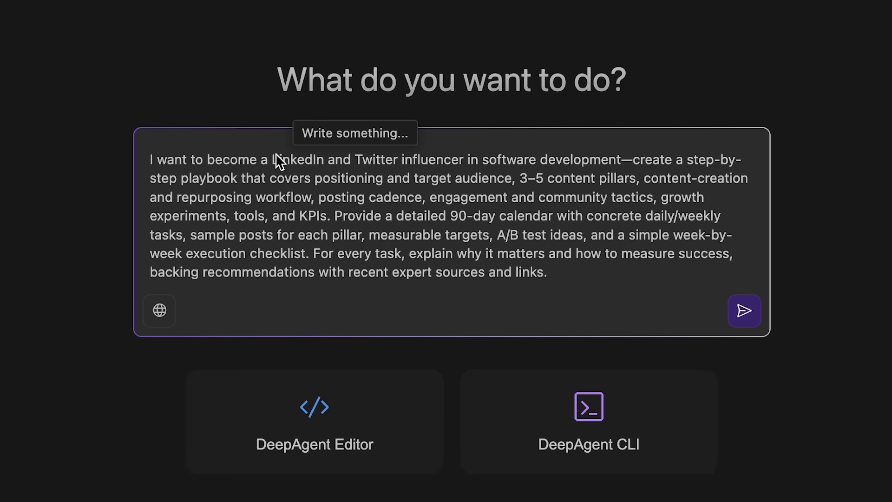
# Send the playbook prompt and scroll through its experiments, tools, KPIs and 90-day calendar.
pyautogui.click(744, 311)
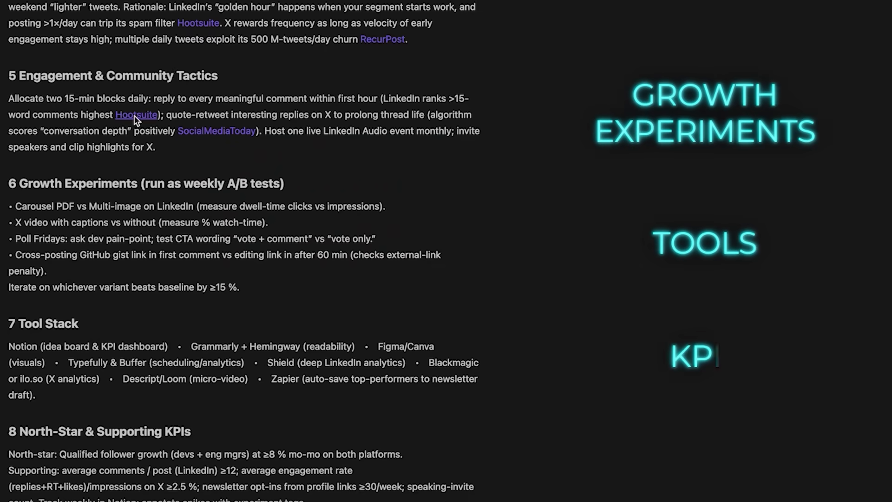
pyautogui.scroll(-3)
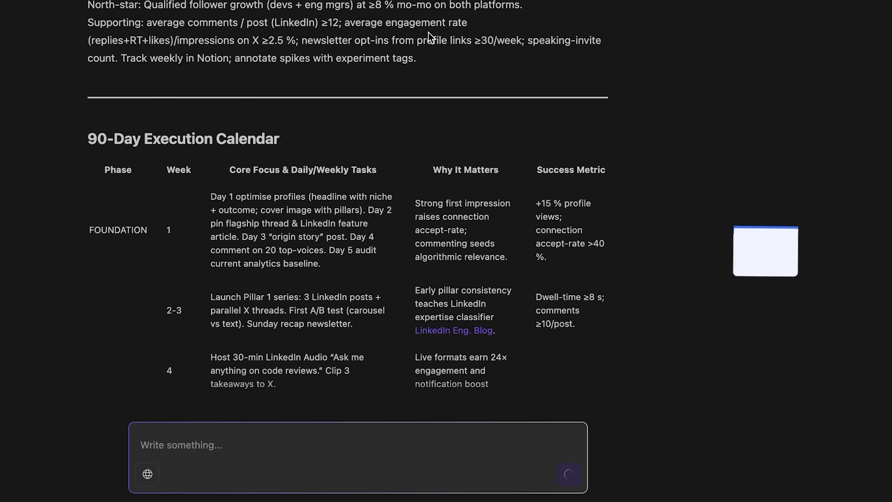
pyautogui.scroll(-3)
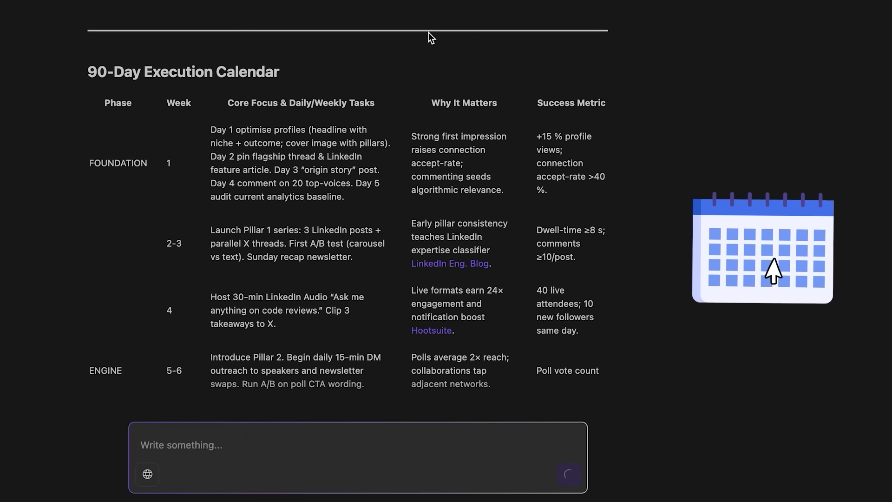
pyautogui.scroll(-3)
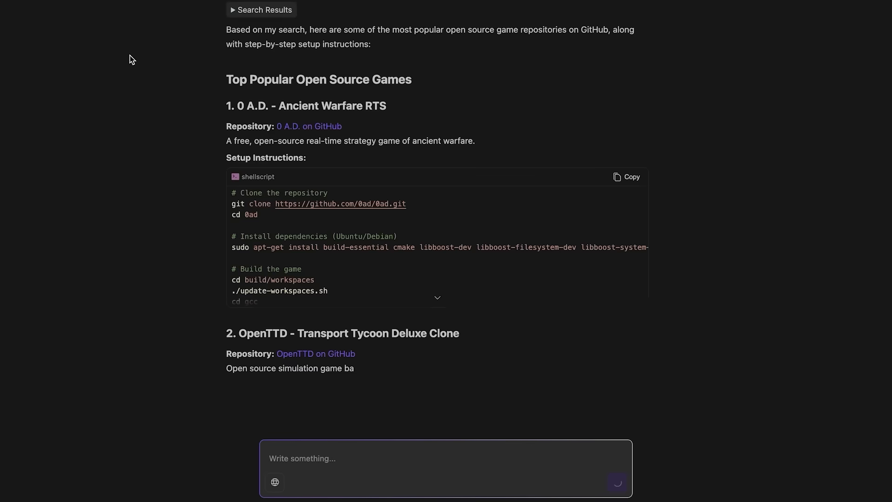
pyautogui.scroll(-3)
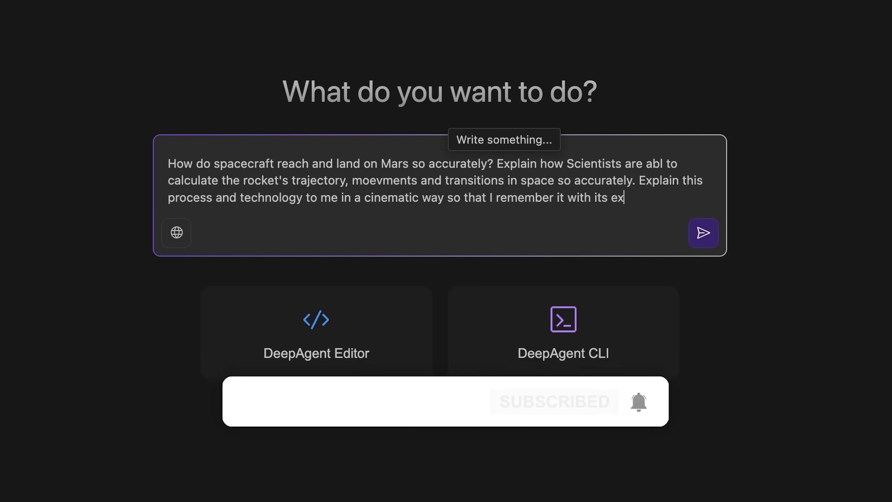
# Finish typing the cinematic Mars landing question and send it.
pyautogui.write('citement')
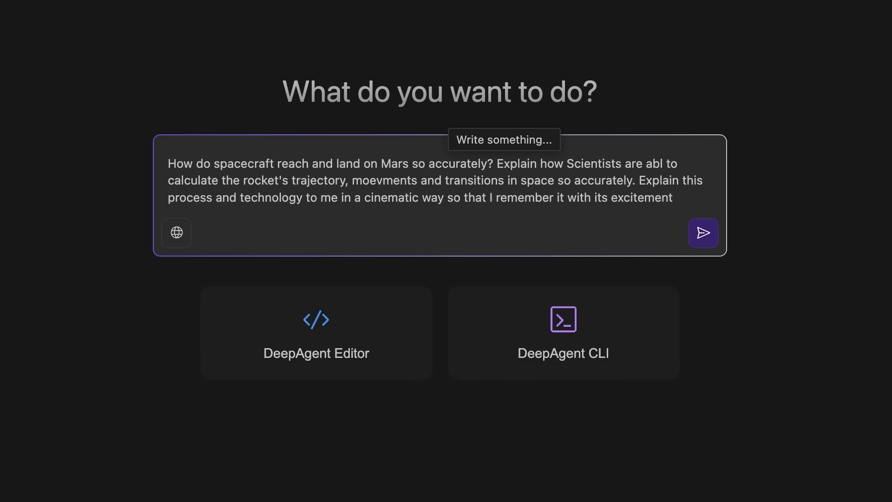
pyautogui.click(702, 233)
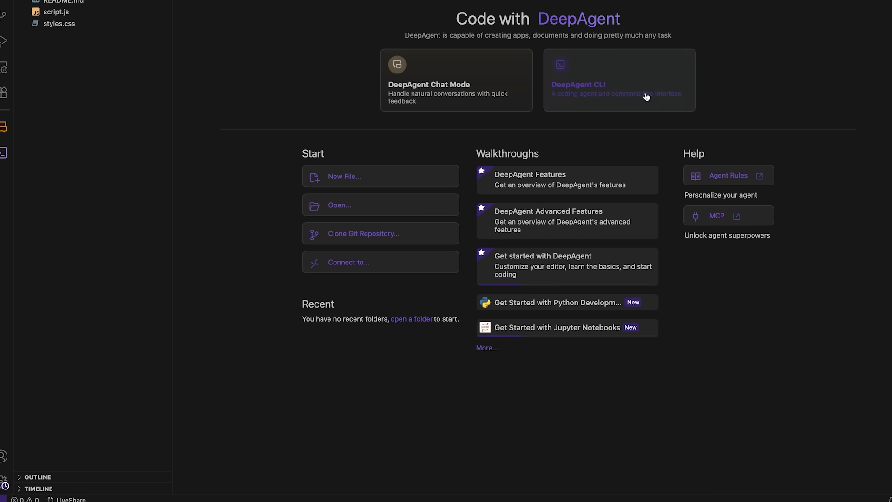
# Open the editor chat's Sonnet 4 dropdown to list the available models.
pyautogui.click(618, 80)
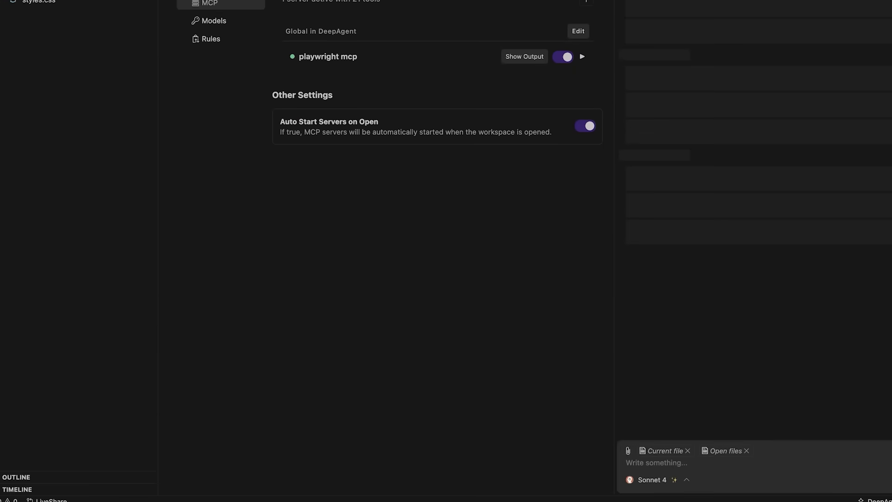
pyautogui.click(653, 480)
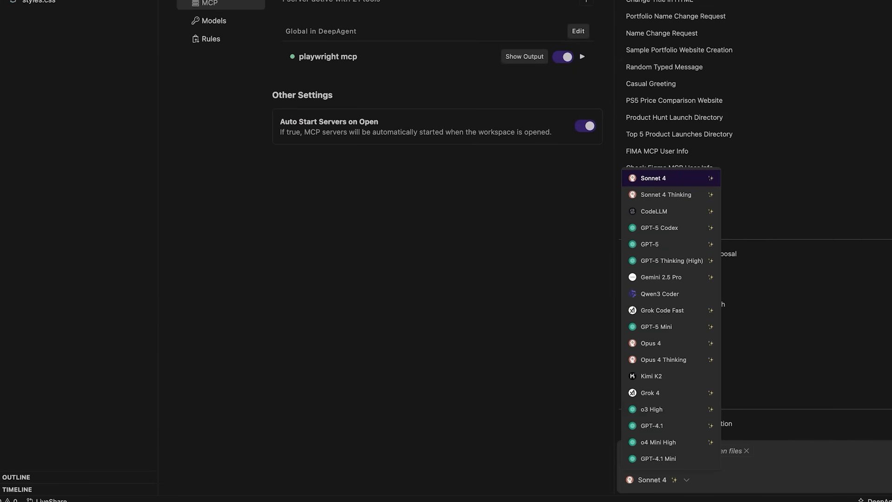